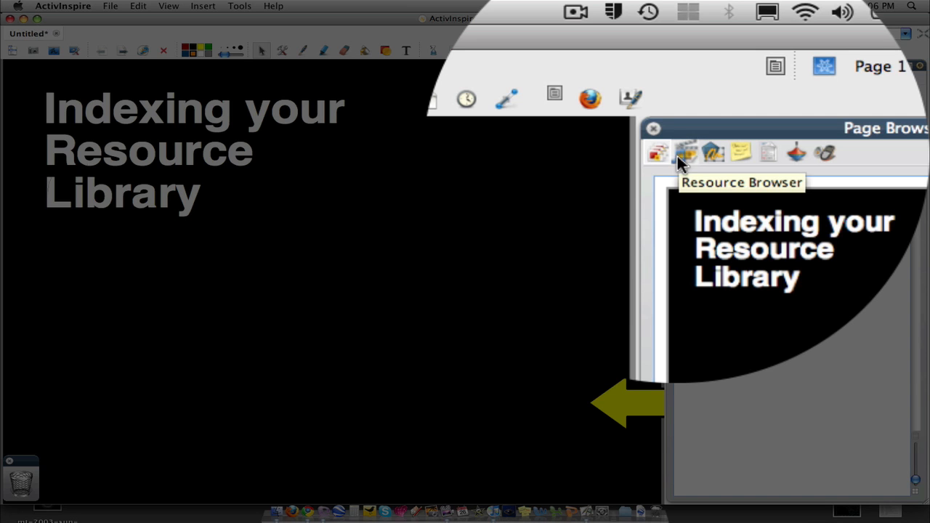
Show the eight Paper background thumbnails under Shared Resources › Backgrounds in the Resource Browser
click(686, 153)
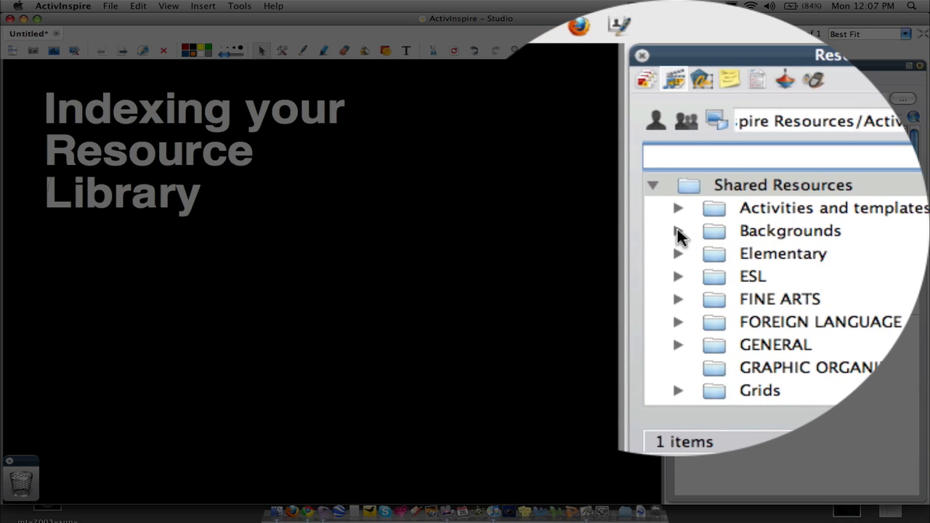
click(677, 229)
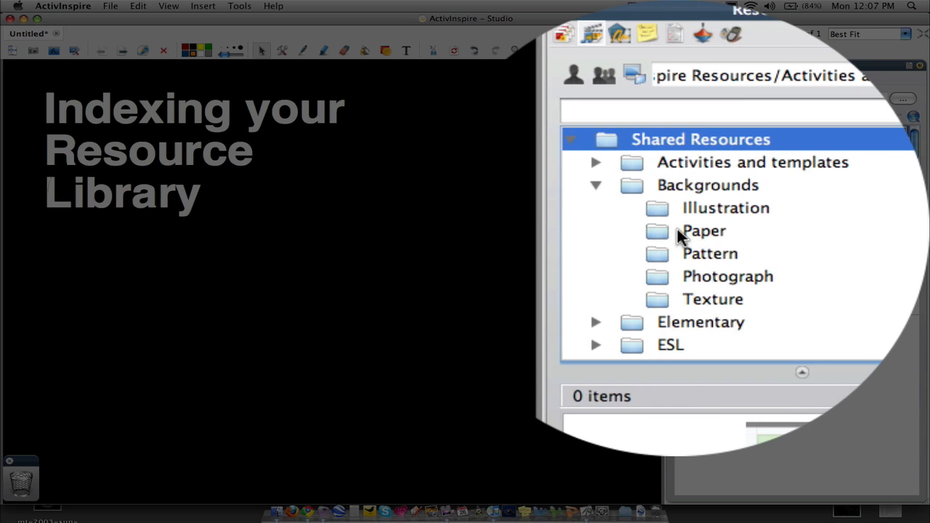
click(703, 230)
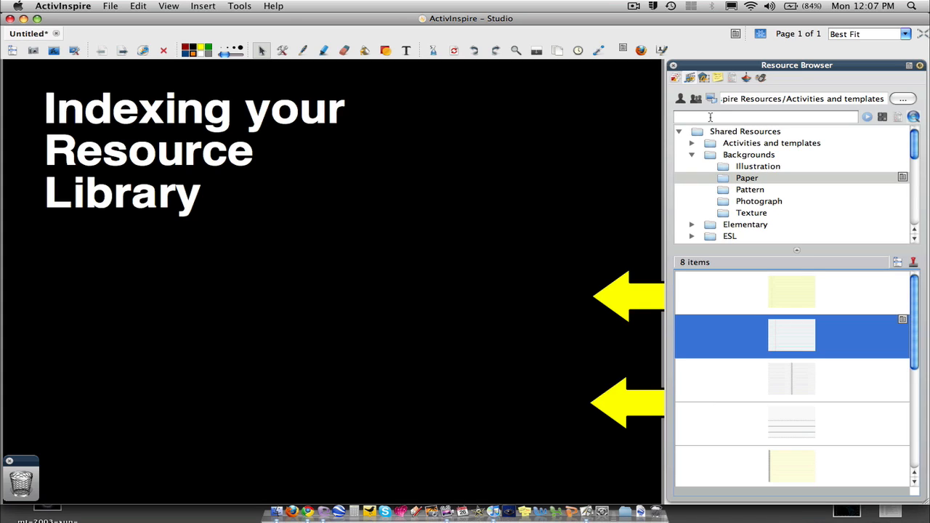
mouse_move(694, 99)
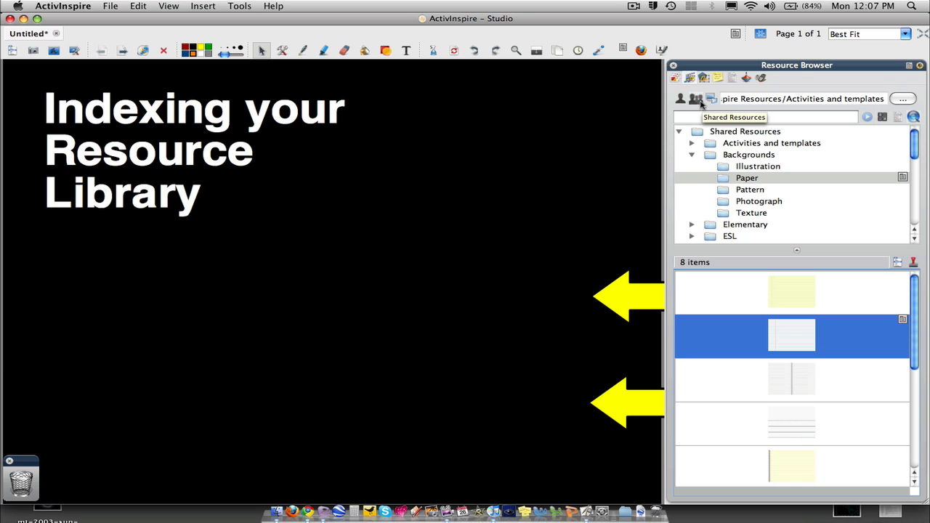
mouse_move(680, 99)
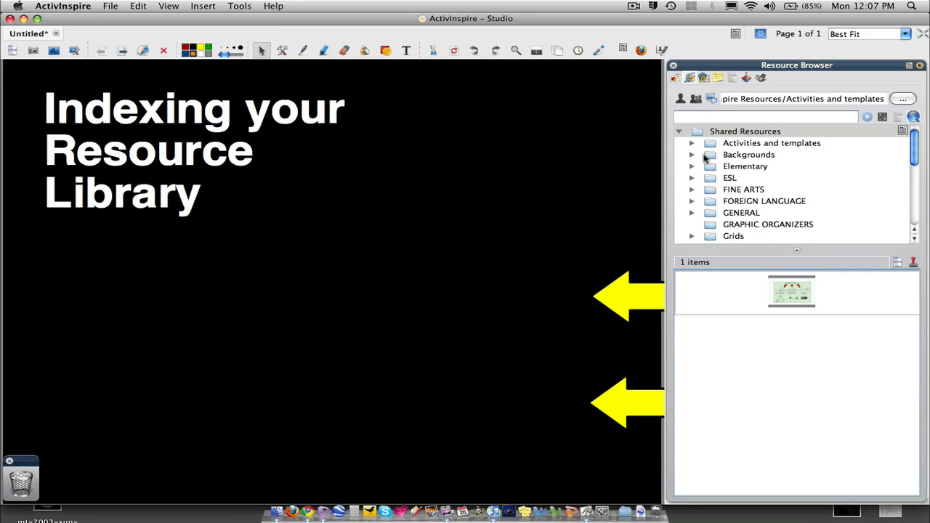
Return to the top level of Shared Resources and focus the library search box
click(744, 131)
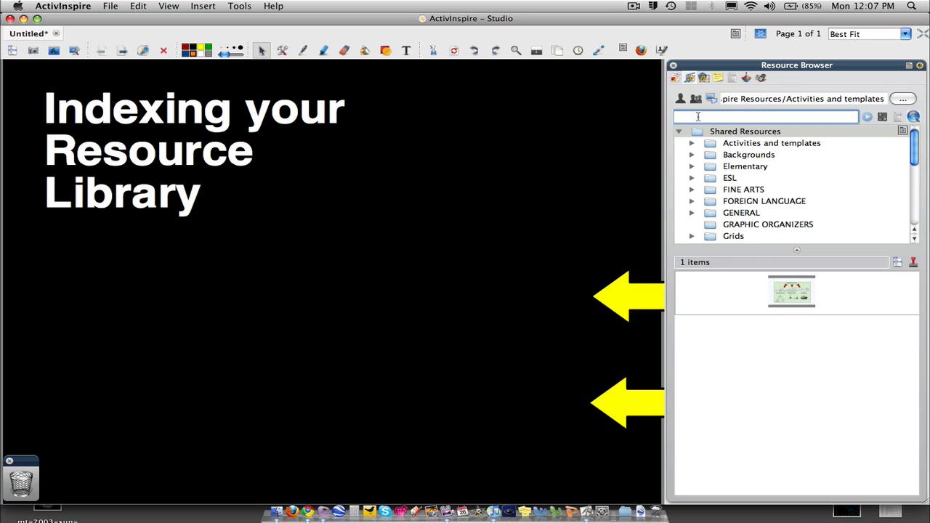
Search the library for "dog" (59 results) and place the hot dog 02 image at the page top
text(dog)
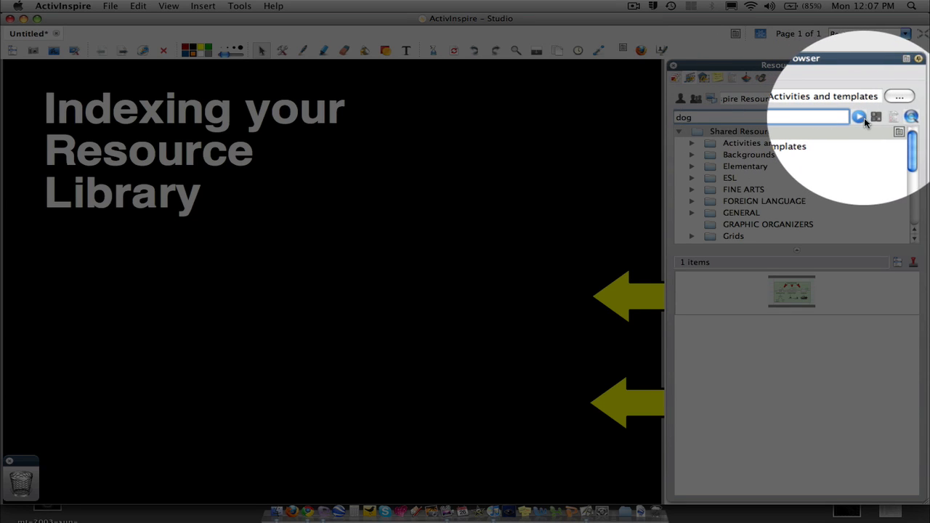
click(859, 116)
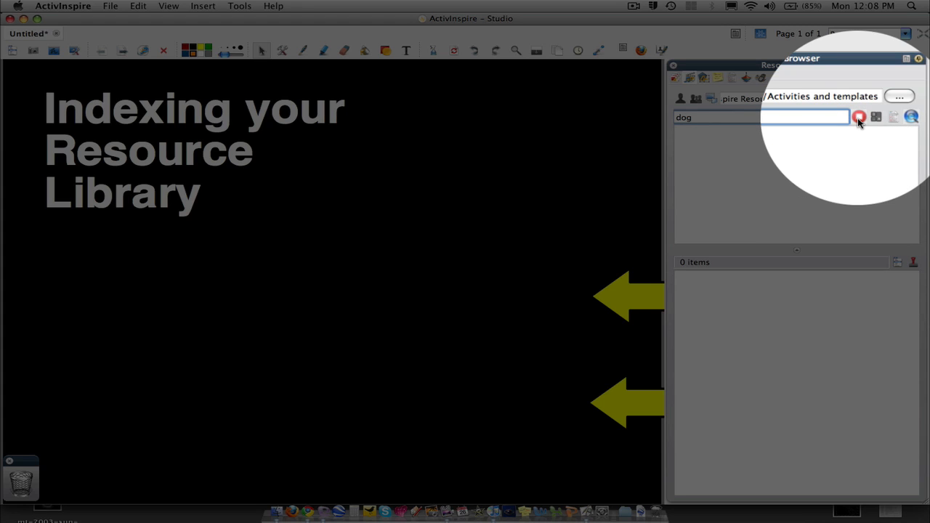
click(860, 117)
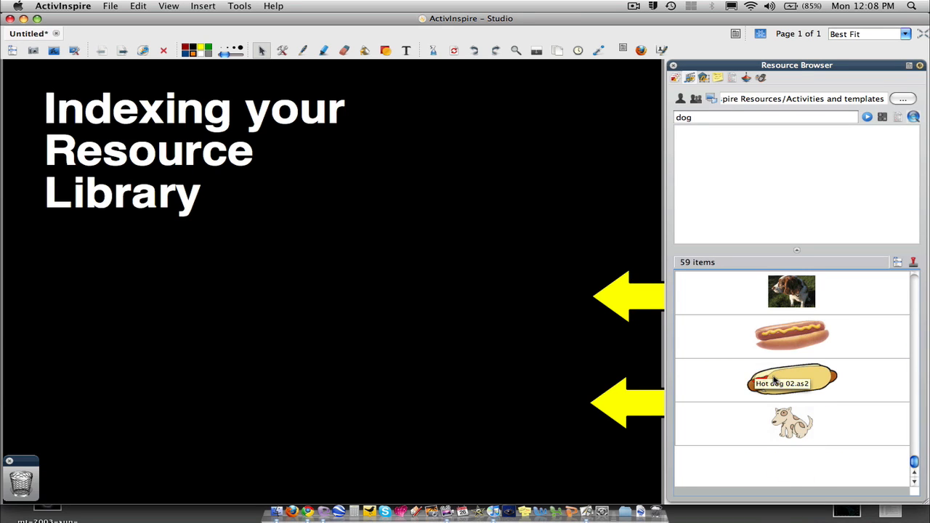
drag(792, 383, 523, 119)
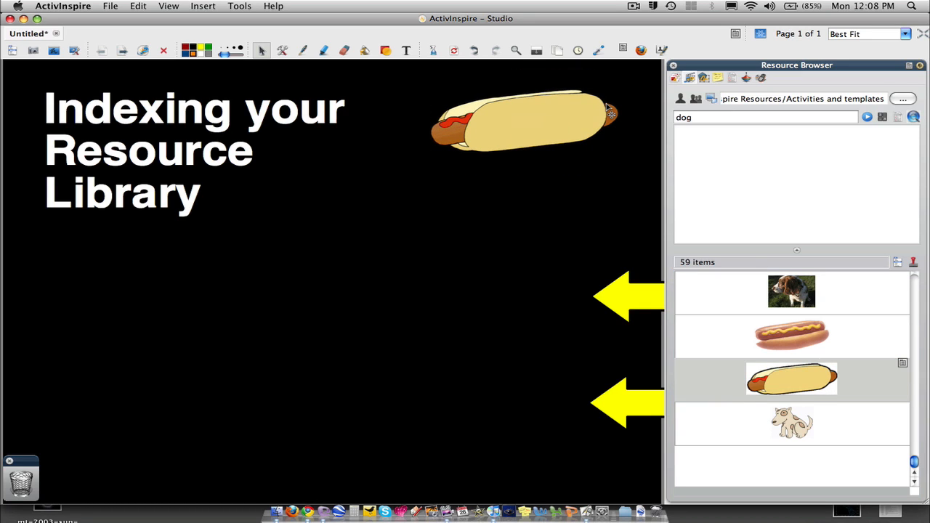
mouse_move(866, 116)
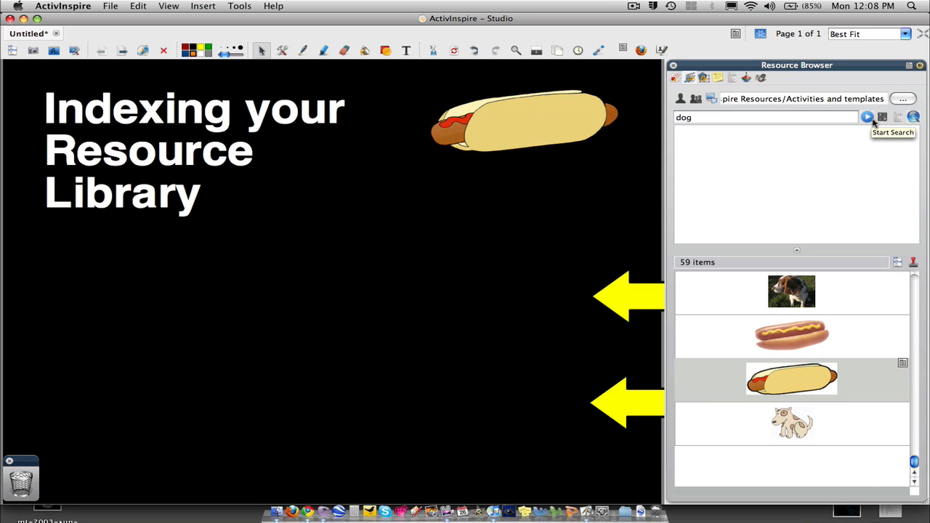
mouse_move(619, 304)
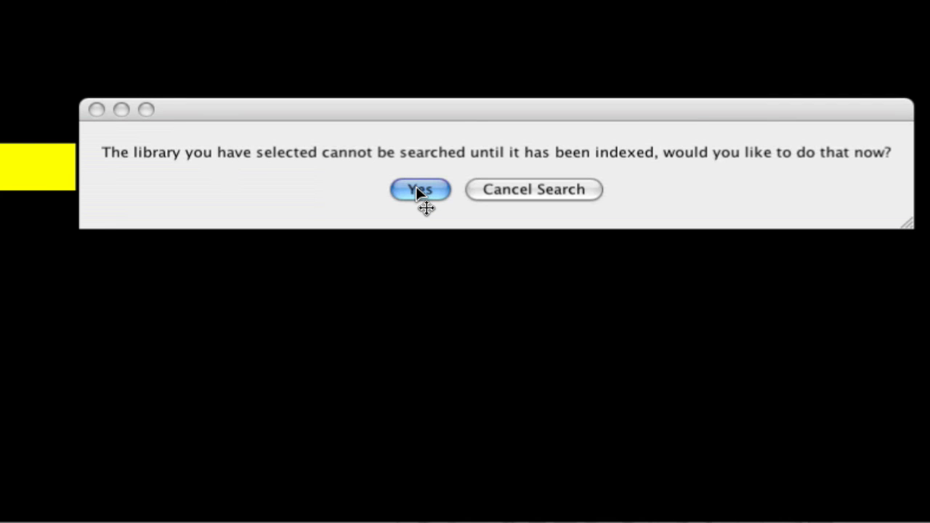
mouse_move(545, 239)
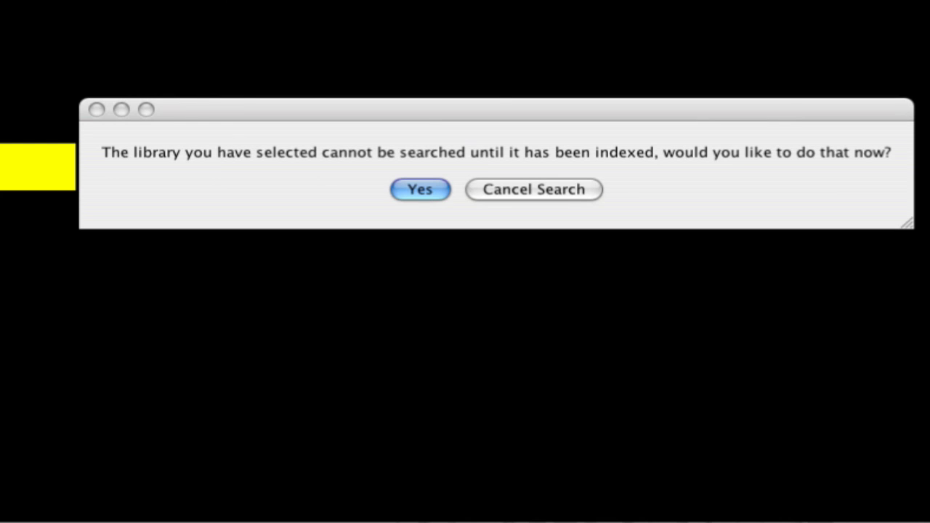
Clear the previous "dog" term from the Resource Browser search box
click(419, 189)
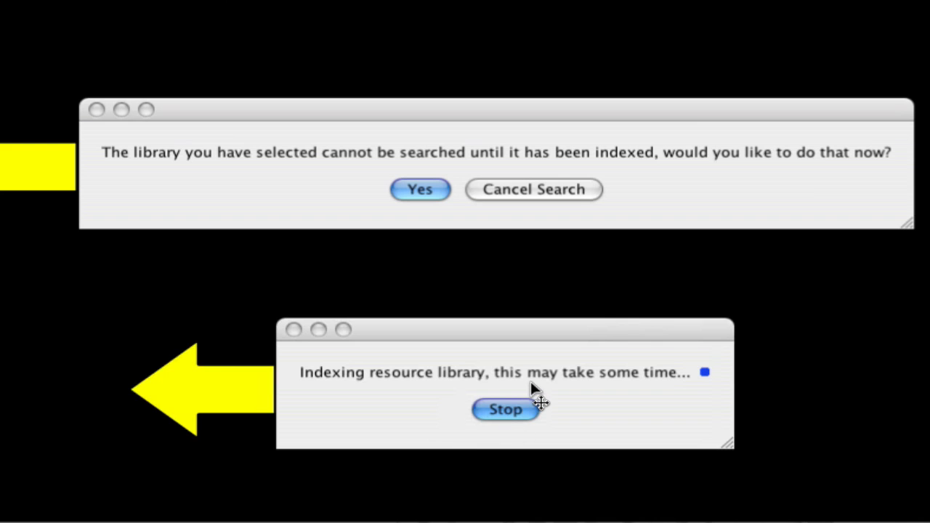
mouse_move(535, 393)
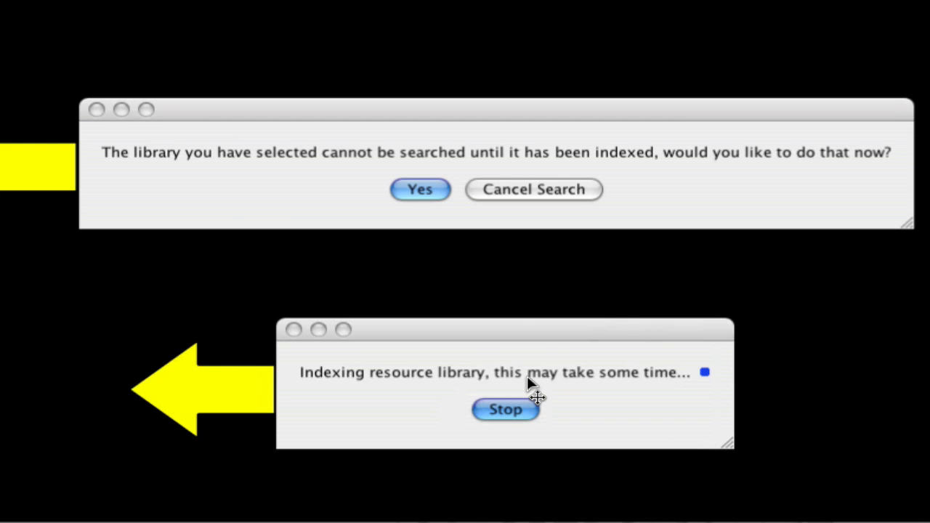
mouse_move(587, 40)
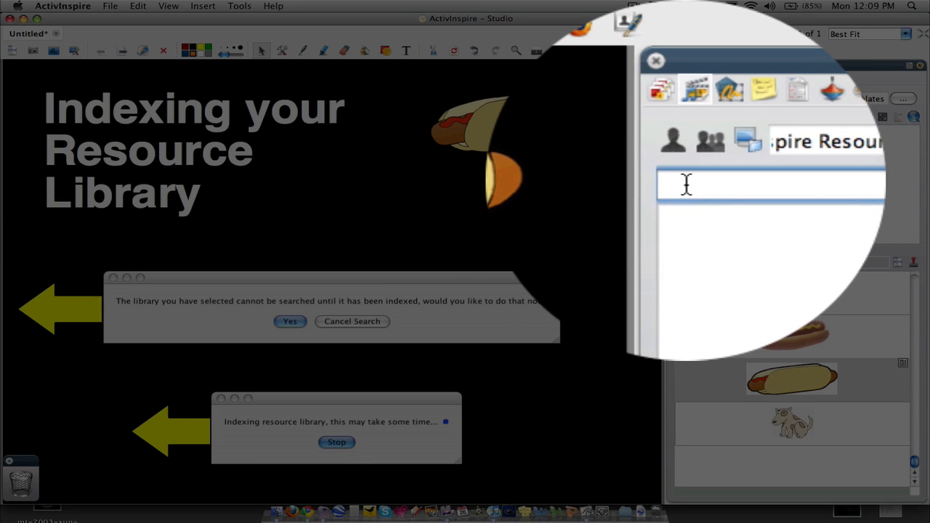
Search the library for "paper", add the paper stack image below the title, and begin typing "dog"
text(paper)
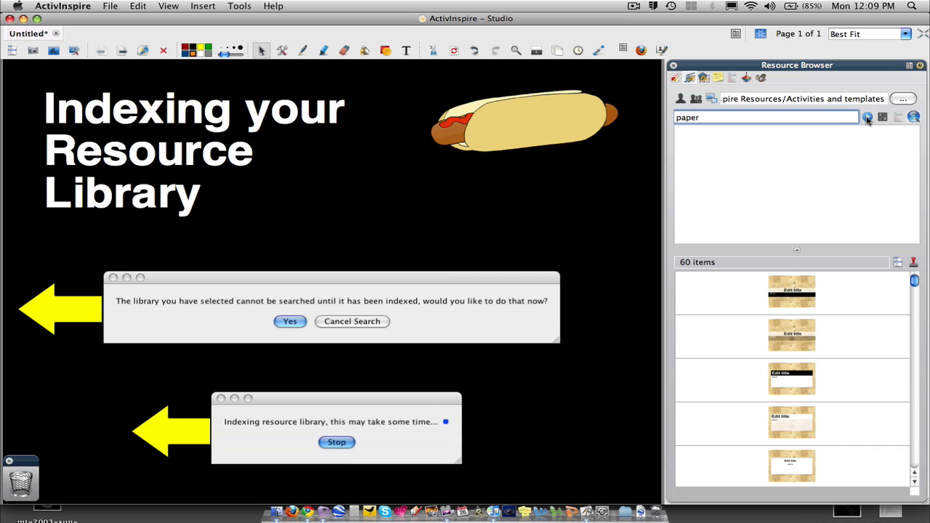
click(866, 117)
text(do)
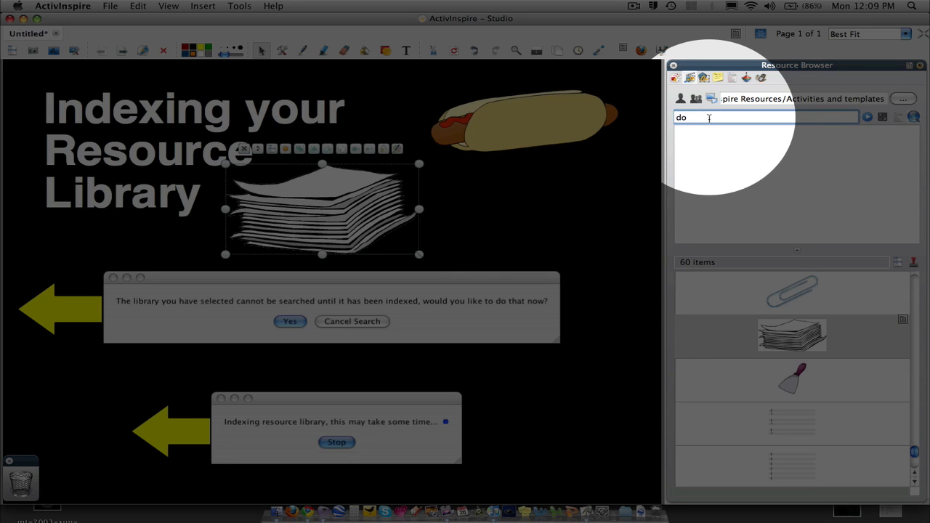
text(g)
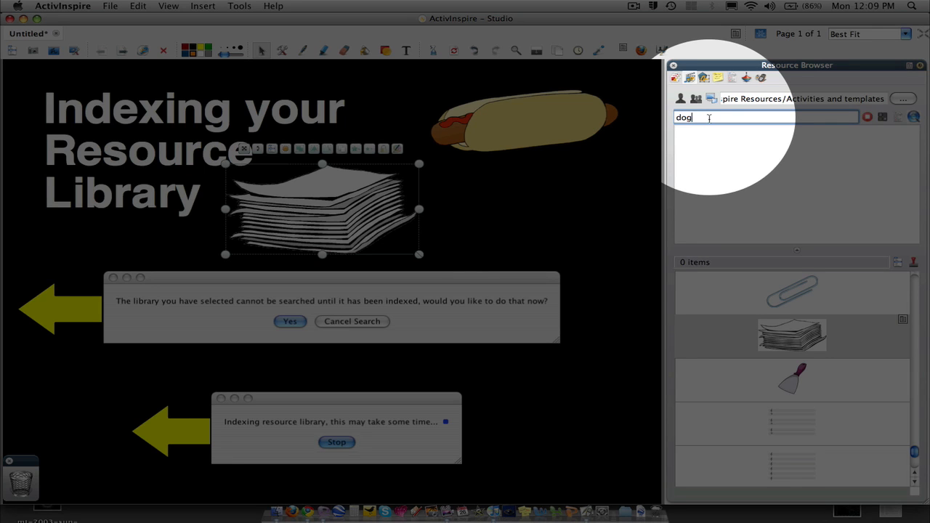